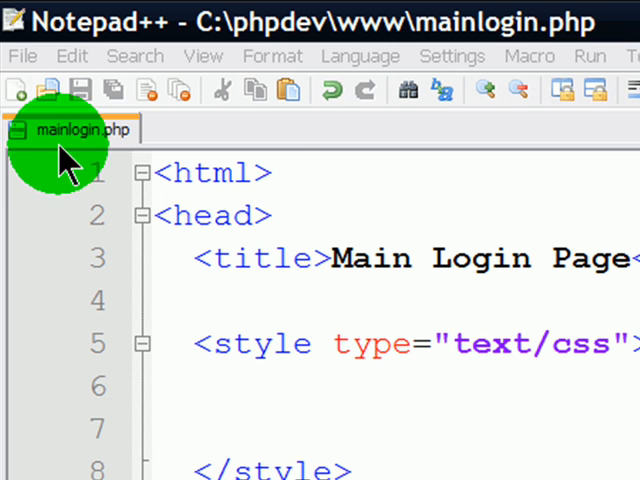
{"action": "mouse_move", "coordinate": [40, 155]}
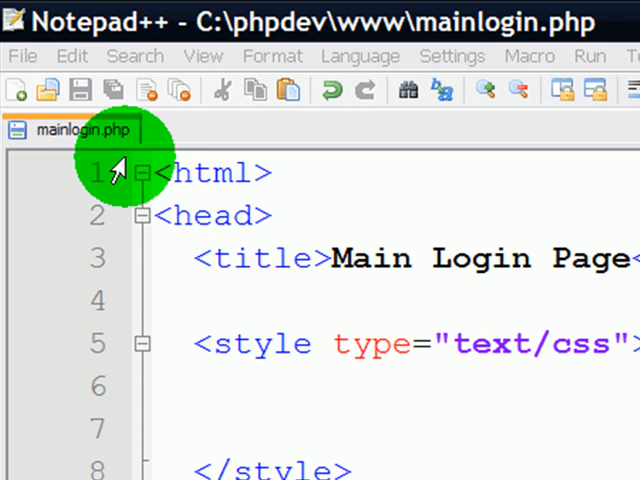
{"action": "mouse_move", "coordinate": [115, 160]}
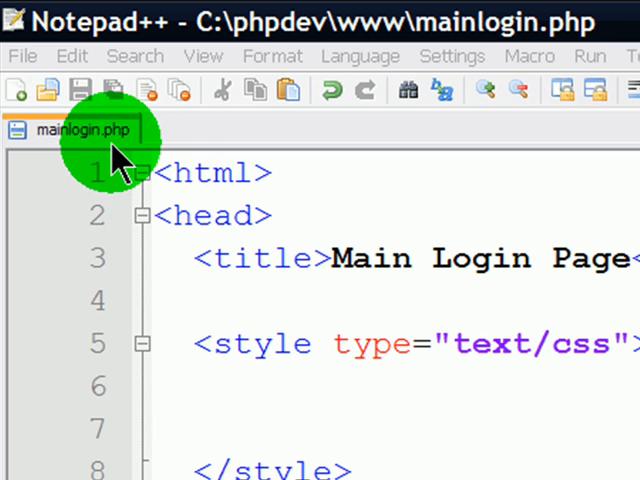
{"action": "mouse_move", "coordinate": [325, 428]}
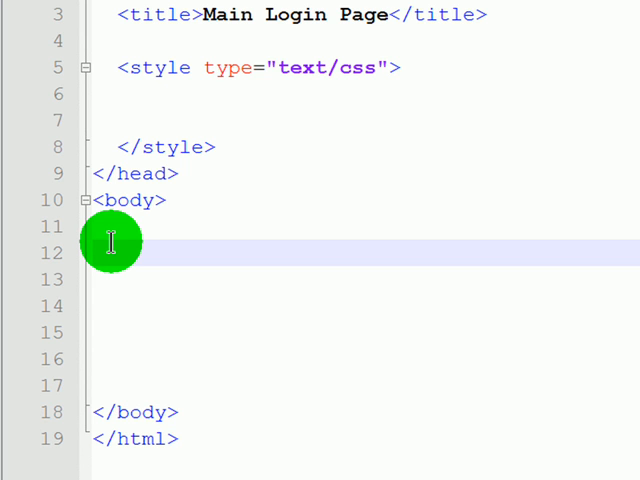
Open a <div id="loginform"> on the empty body line and begin the form tag
{"action": "left_click", "coordinate": [92, 252]}
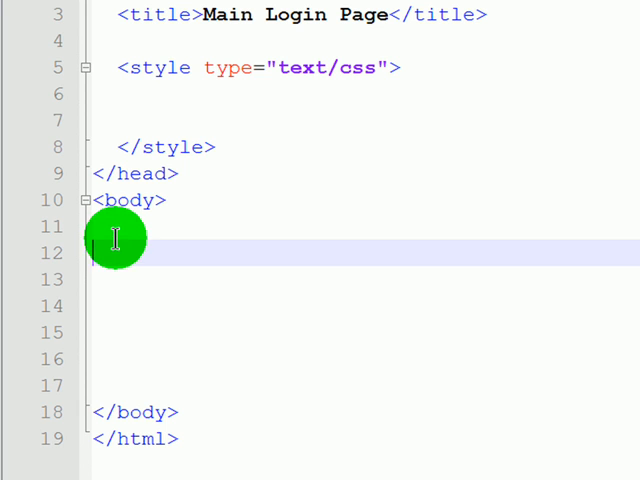
{"action": "mouse_move", "coordinate": [115, 238]}
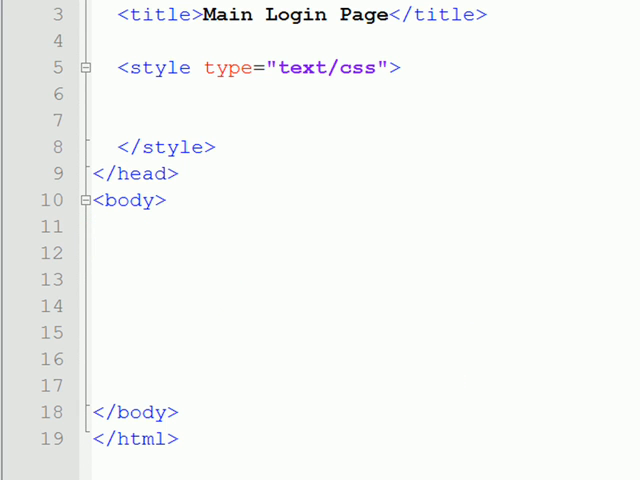
{"action": "type", "text": "<"}
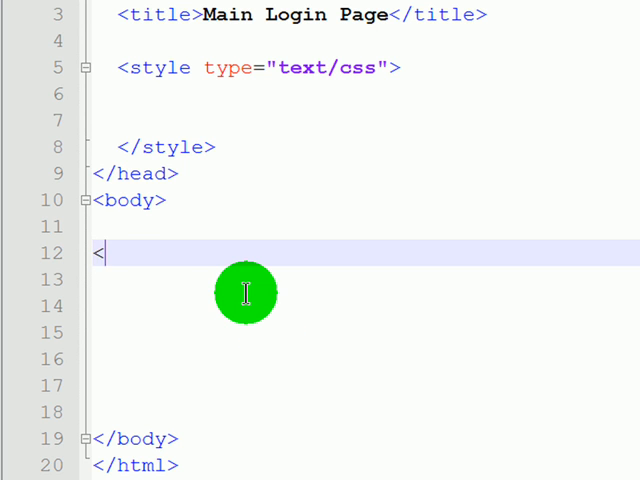
{"action": "type", "text": "div id=\"f"}
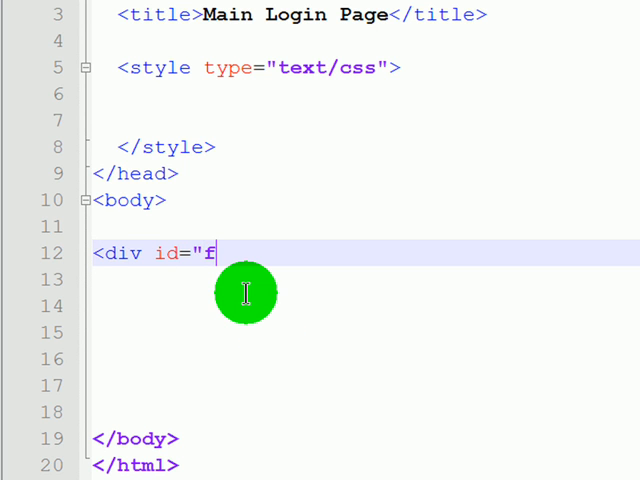
{"action": "type", "text": "oginf"}
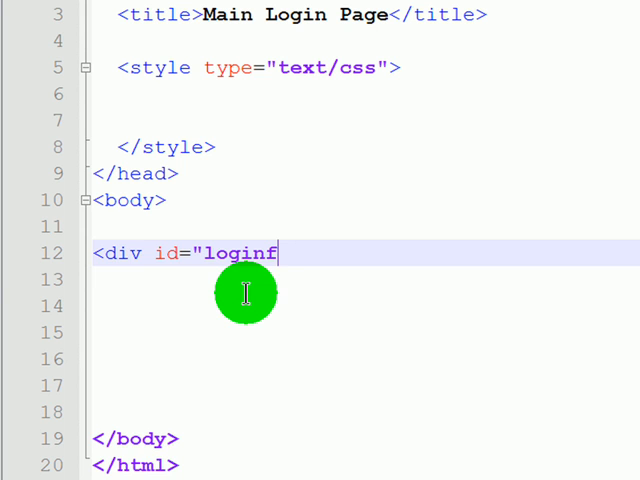
{"action": "type", "text": "orm\">"}
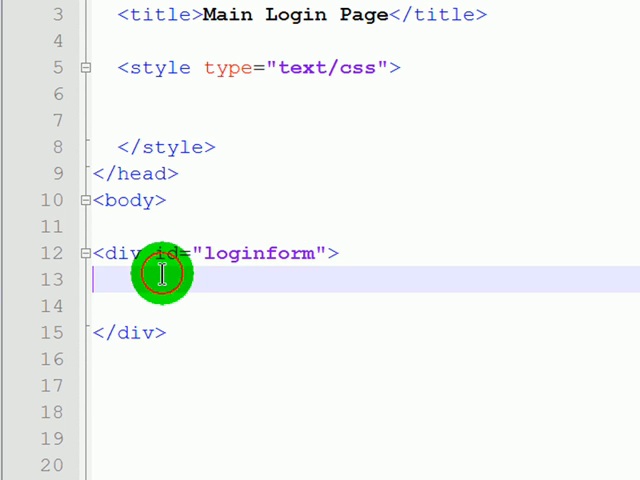
{"action": "type", "text": "<"}
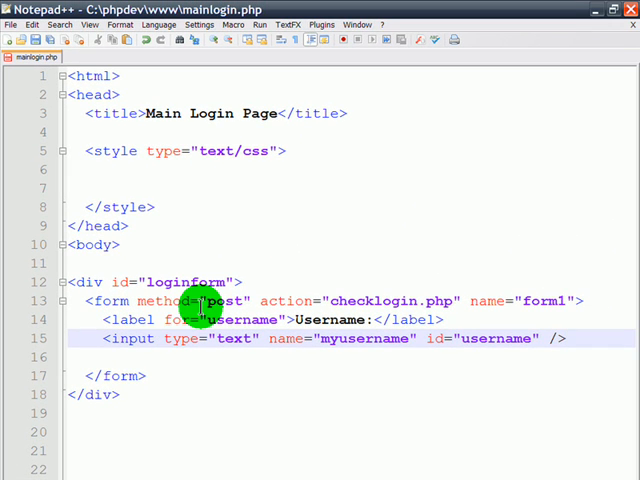
Place the cursor below the username input to add the password and Login elements
{"action": "left_click", "coordinate": [567, 338]}
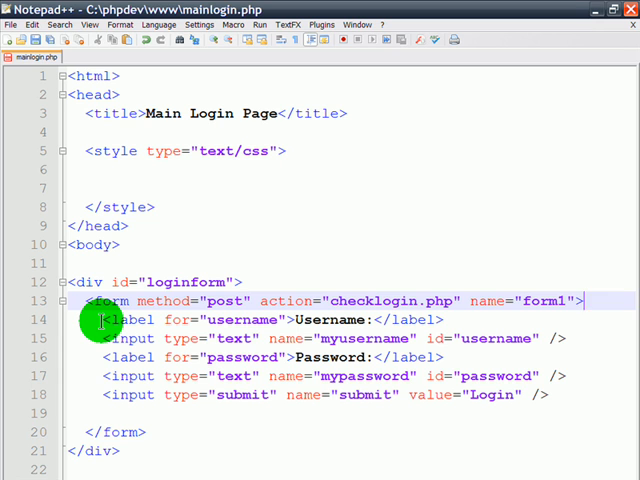
{"action": "mouse_move", "coordinate": [245, 357]}
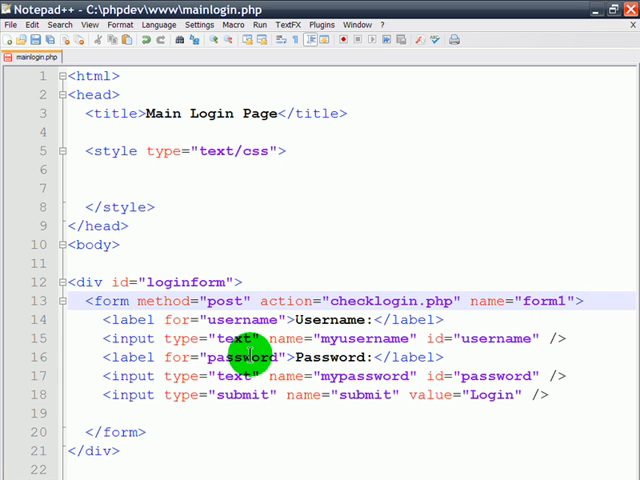
{"action": "mouse_move", "coordinate": [168, 393]}
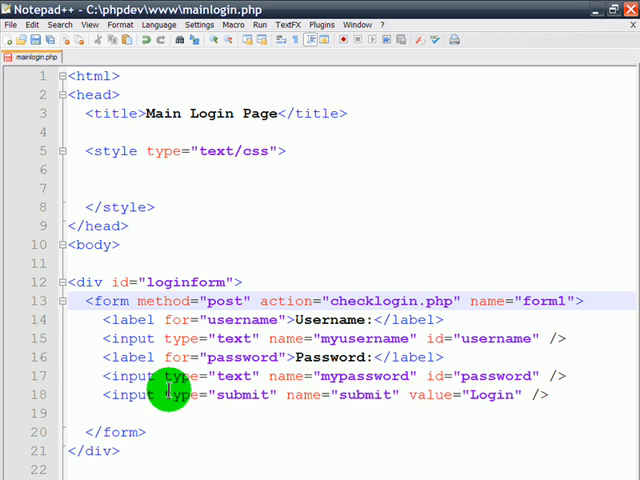
{"action": "mouse_move", "coordinate": [104, 122]}
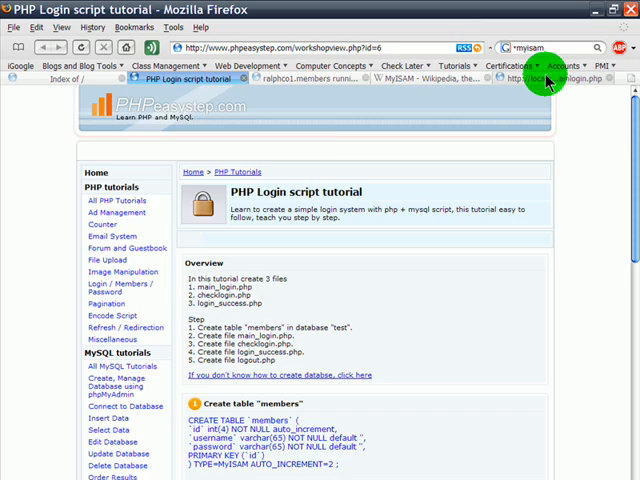
Load localhost/mainlogin.php in Firefox and type 'asdfasd' into the Password field
{"action": "left_click", "coordinate": [128, 76]}
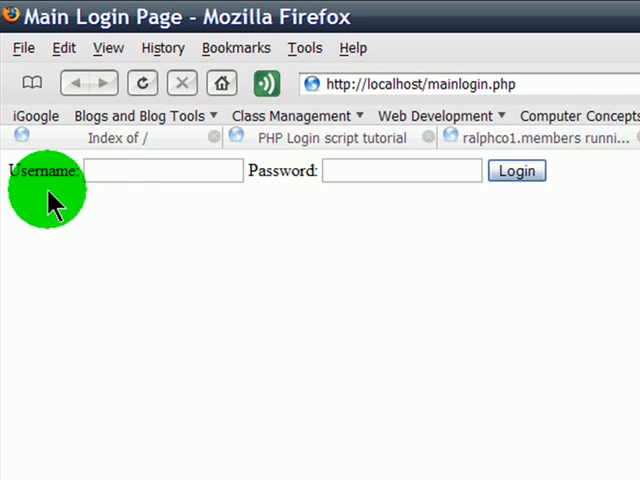
{"action": "left_click", "coordinate": [160, 170]}
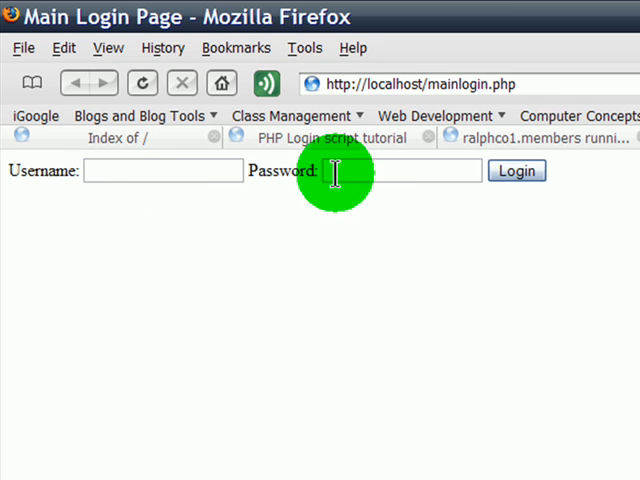
{"action": "type", "text": "asdfasd"}
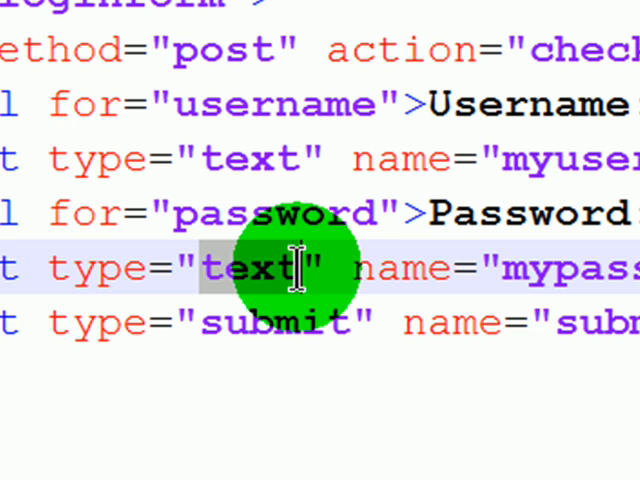
{"action": "type", "text": "pa"}
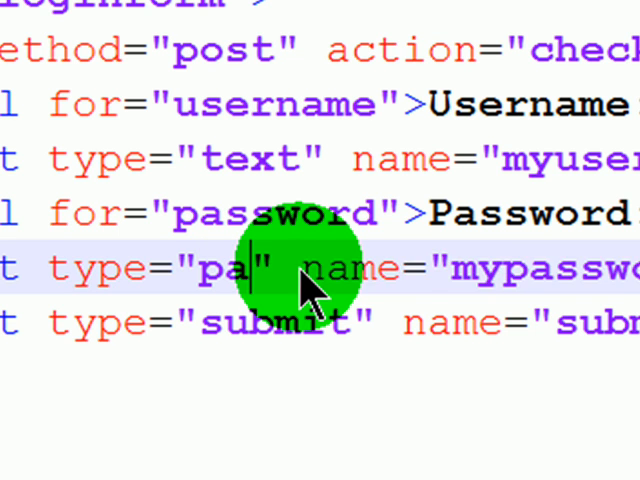
{"action": "type", "text": "ssword"}
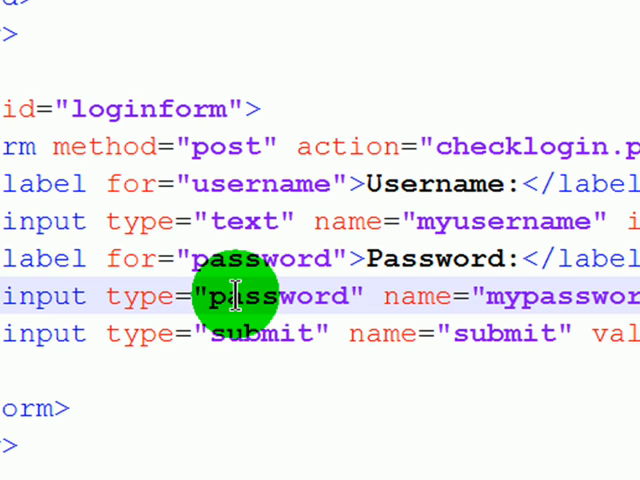
{"action": "double_click", "coordinate": [275, 296]}
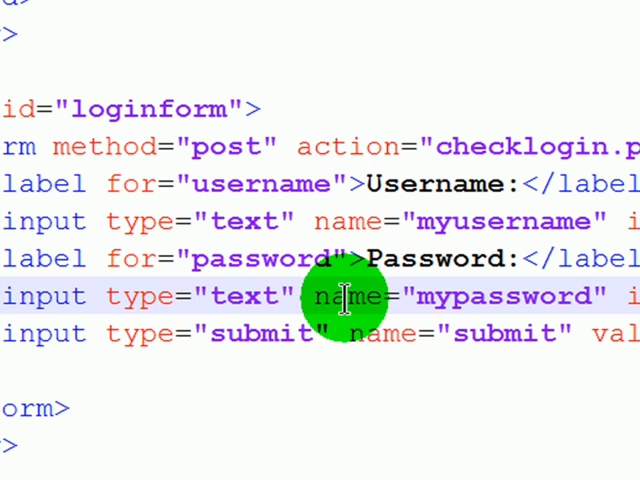
{"action": "mouse_move", "coordinate": [345, 295]}
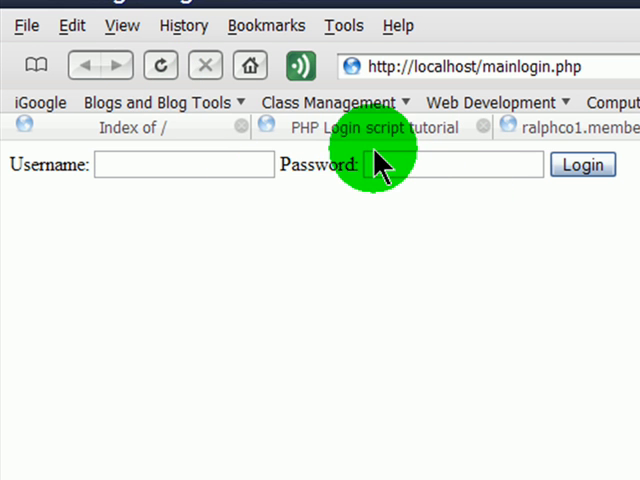
{"action": "type", "text": "asdfasd"}
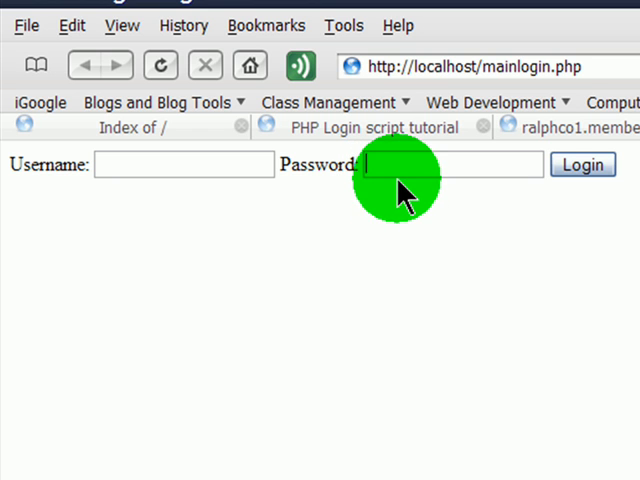
{"action": "mouse_move", "coordinate": [368, 345]}
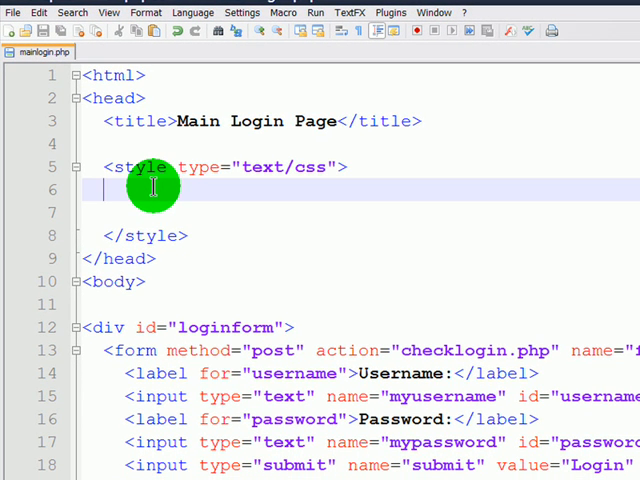
Type the #loginform CSS rule in the style block, scrolling down to continue
{"action": "type", "text": "#"}
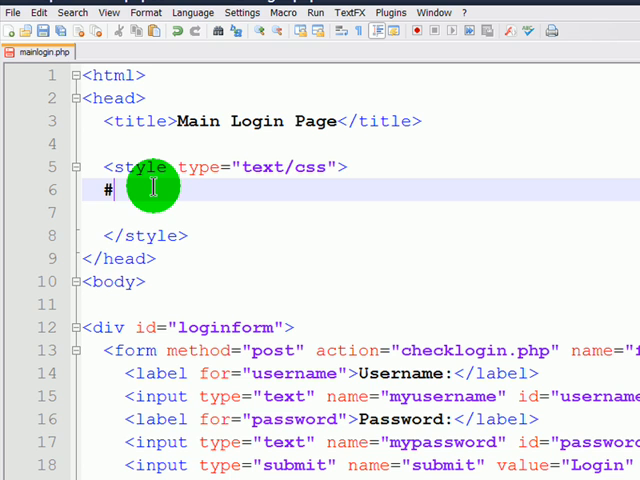
{"action": "type", "text": "loginform {"}
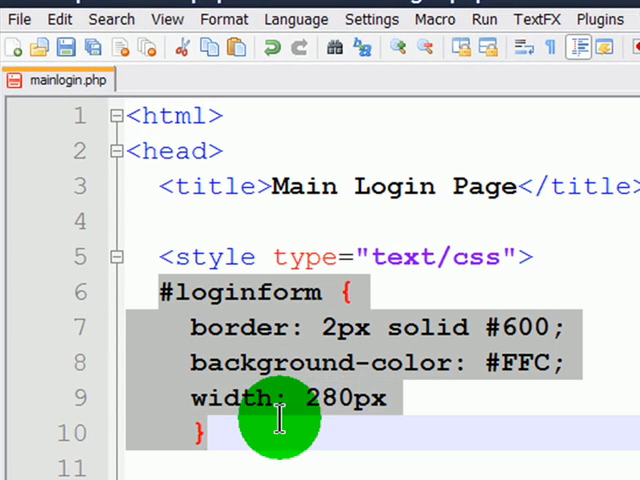
{"action": "scroll", "scroll_direction": "down", "scroll_amount": 3}
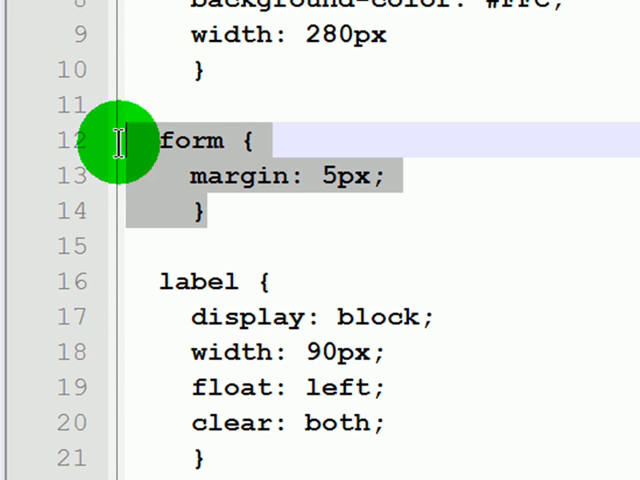
{"action": "mouse_move", "coordinate": [285, 200]}
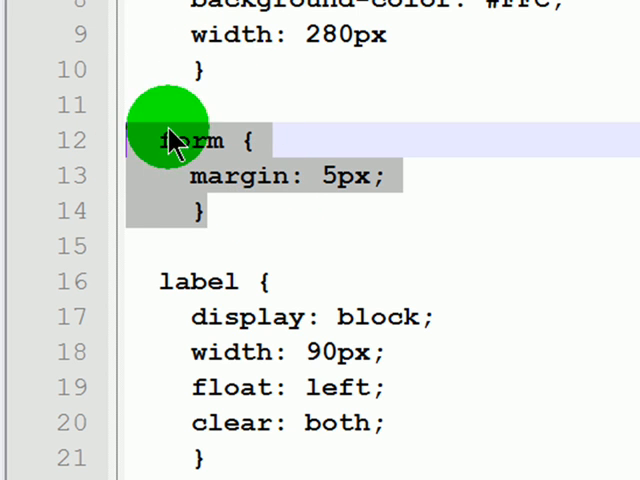
{"action": "type", "text": "#"}
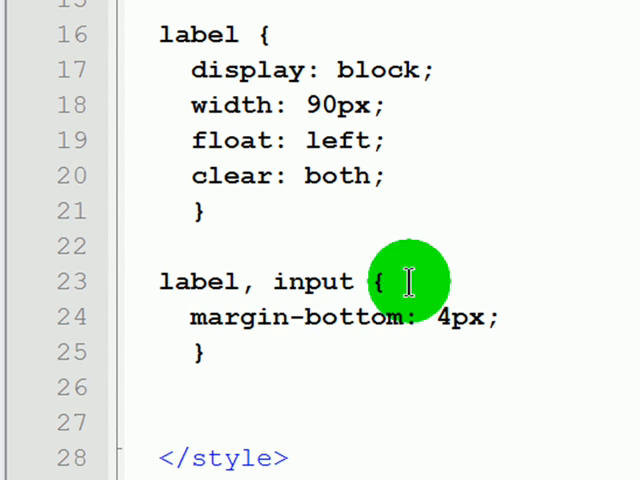
{"action": "mouse_move", "coordinate": [283, 352]}
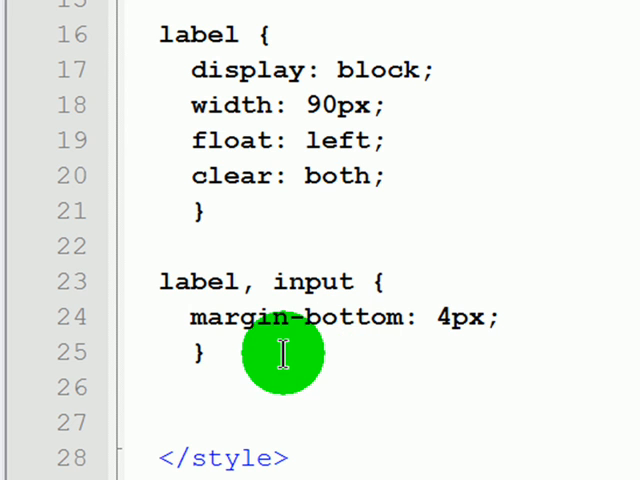